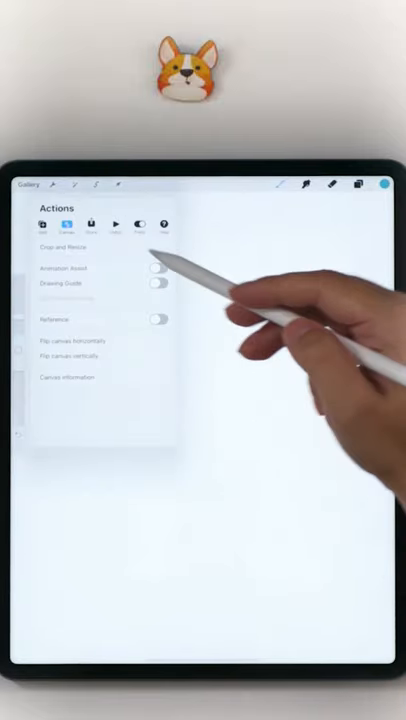
# Toggle Drawing Guide on under Actions > Canvas
pyautogui.click(156, 283)
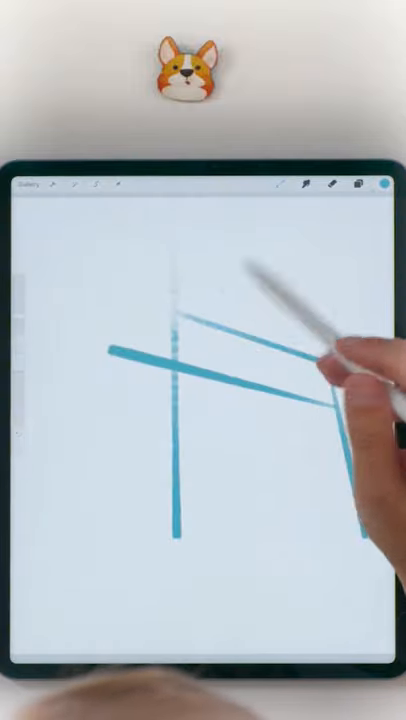
# Draw a tall vertical line and several angled blue lines along the perspective guide
pyautogui.click(363, 185)
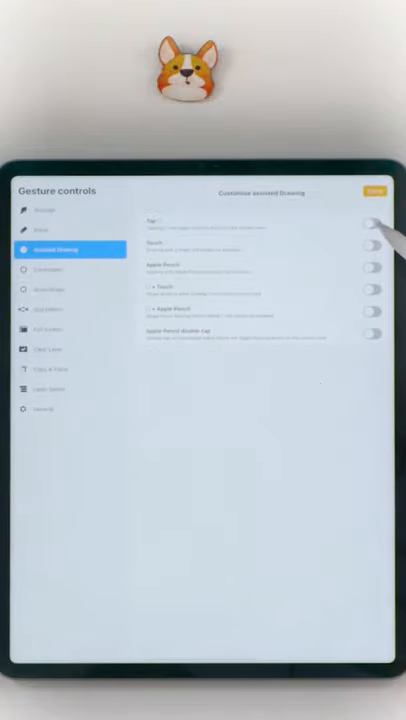
# Enable a Tap toggle for Assisted Drawing, then draw a freehand wavy curve across the lines
pyautogui.click(372, 222)
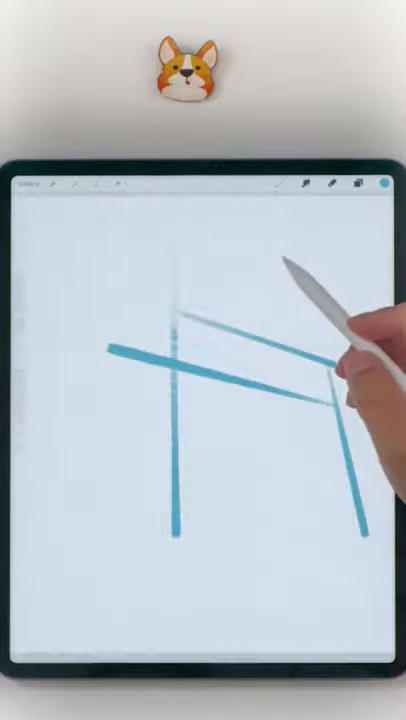
pyautogui.moveTo(100, 490); pyautogui.dragTo(310, 400)
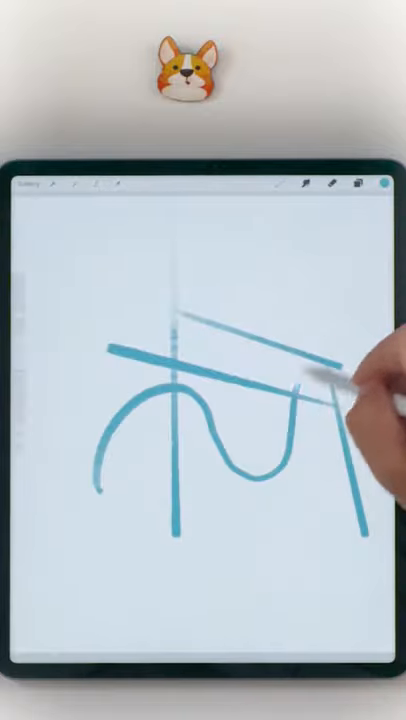